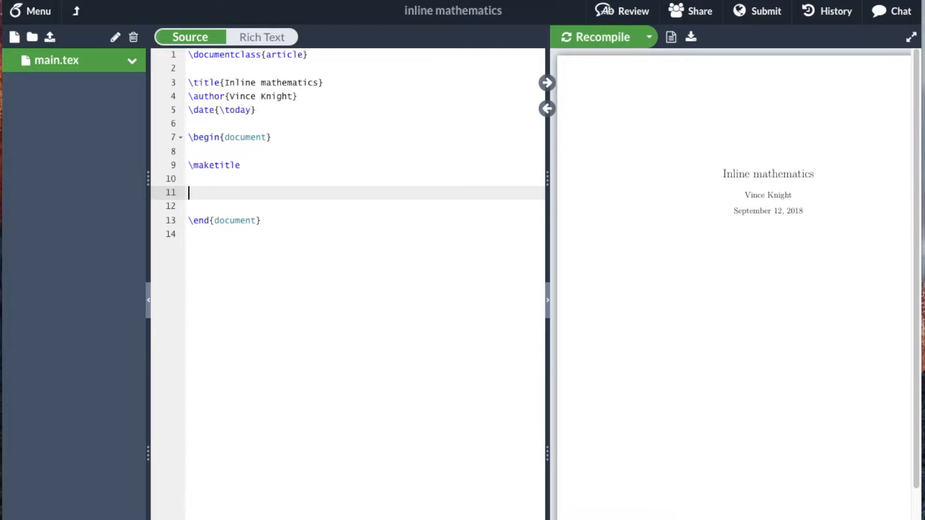
# Type "Mathematics can be typed in to \LaTeX\ as" on line 11
pyautogui.write('Mathematics')
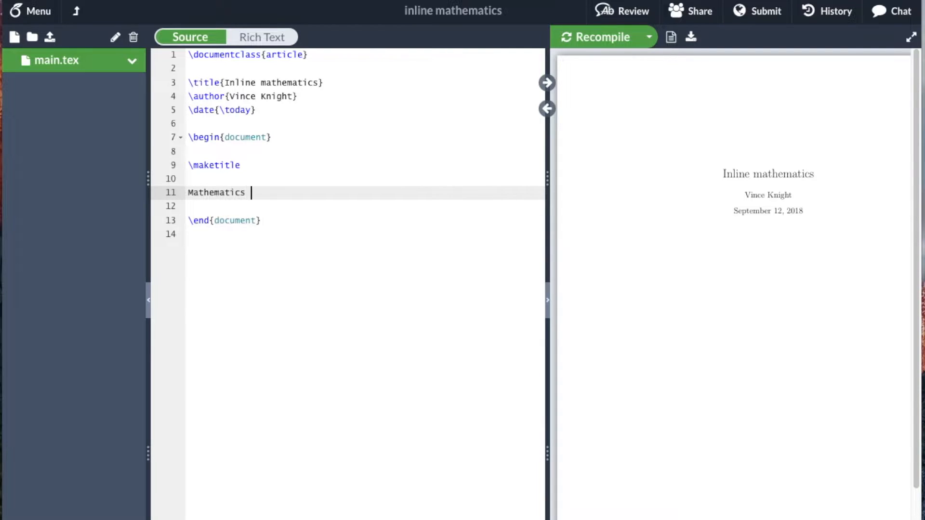
pyautogui.write('can be ty')
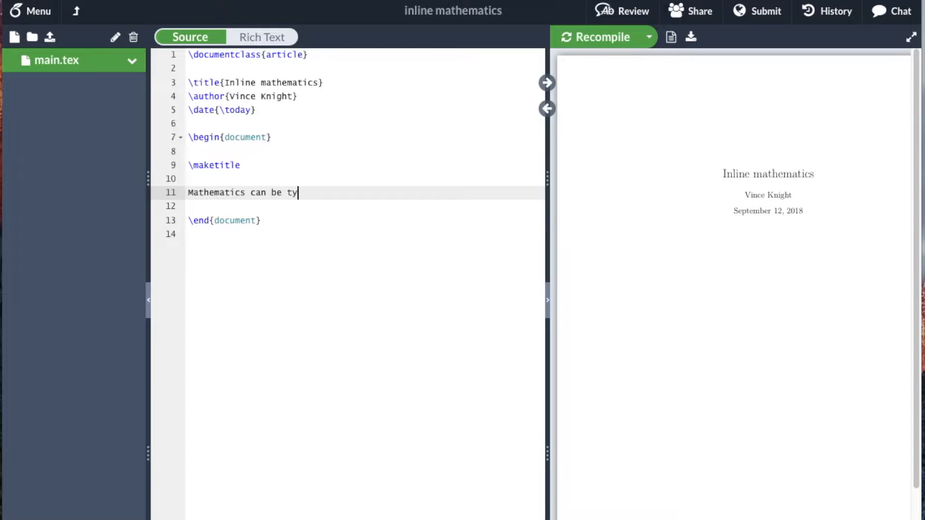
pyautogui.write('ped in to')
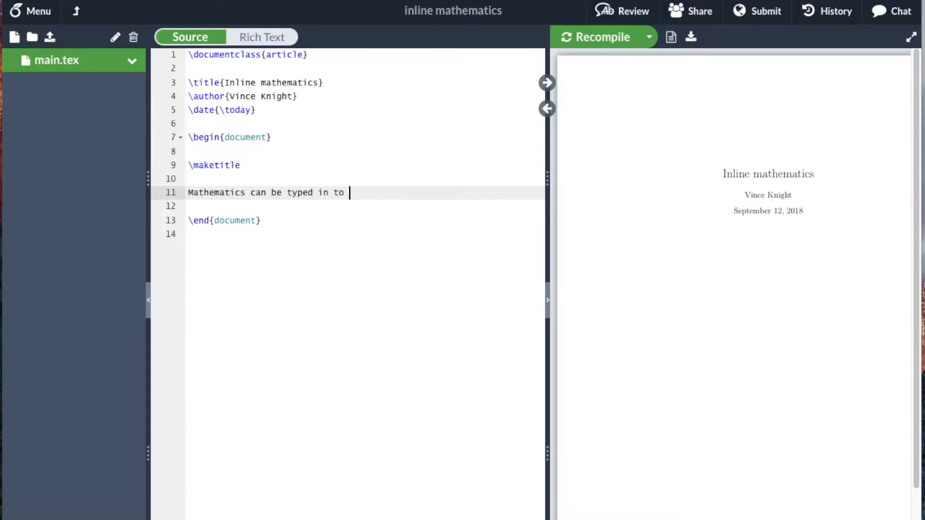
pyautogui.write('\\L')
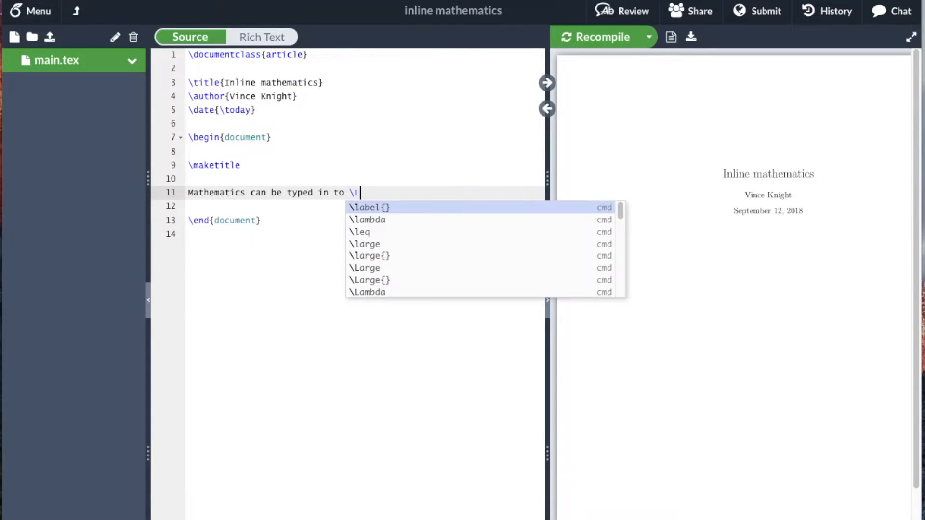
pyautogui.write('aTeX\\ as')
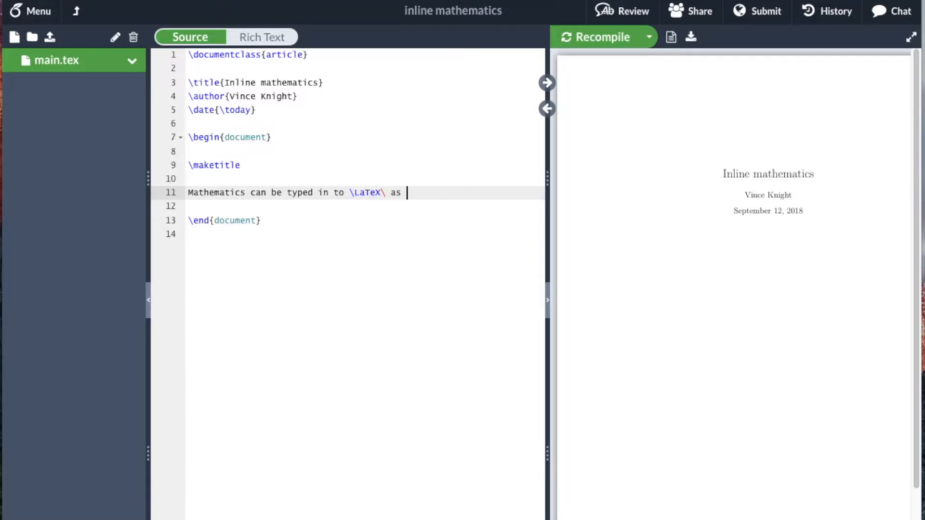
# Finish the sentence with $x^2$ and \((a + b) ^ 2 = a ^ 2 + 2ab + b ^ 2\) plus a full stop
pyautogui.write('$x^$')
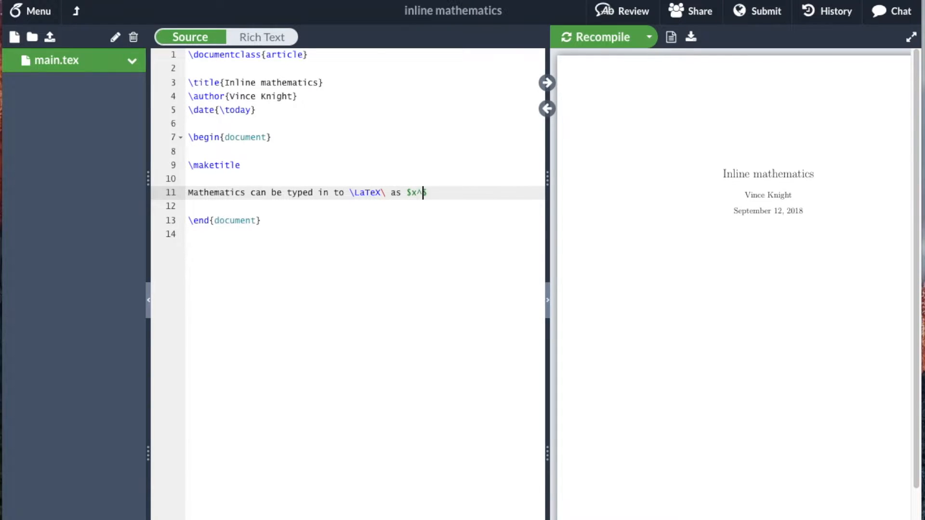
pyautogui.write('2$')
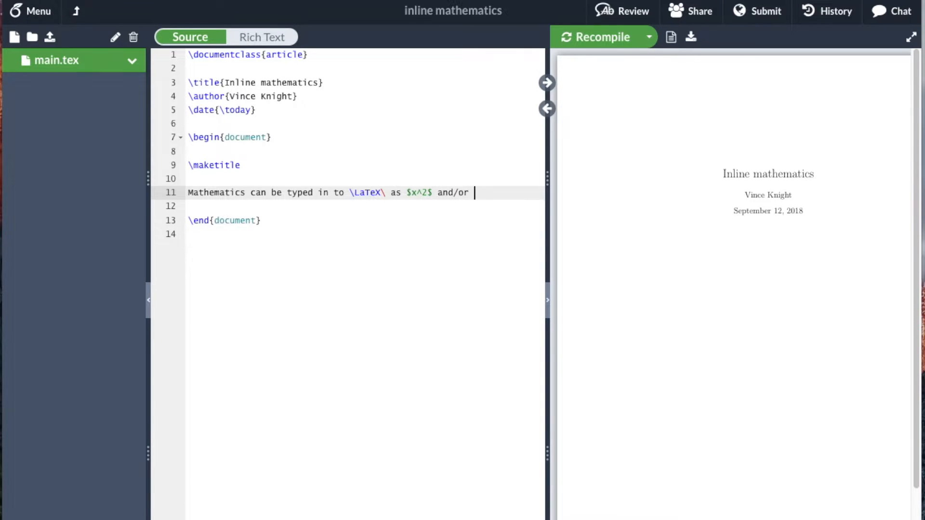
pyautogui.write('\\(')
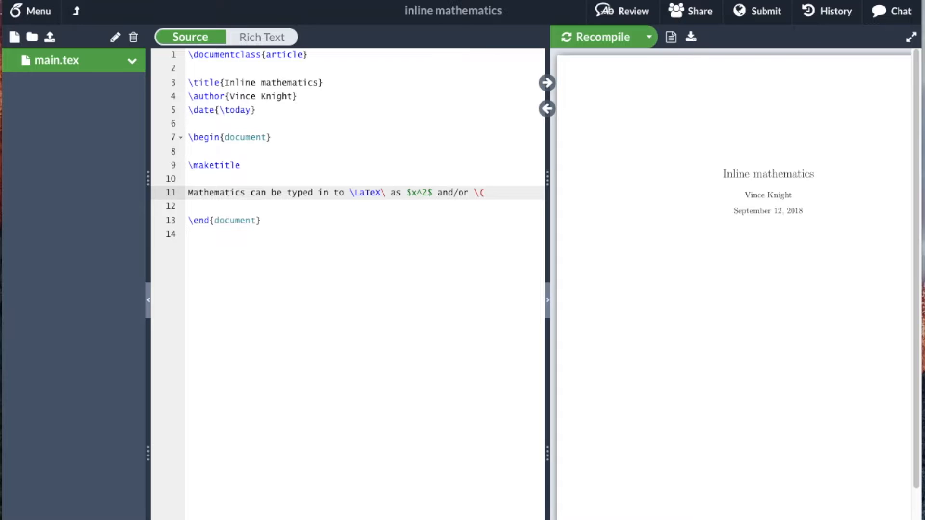
pyautogui.write('a +')
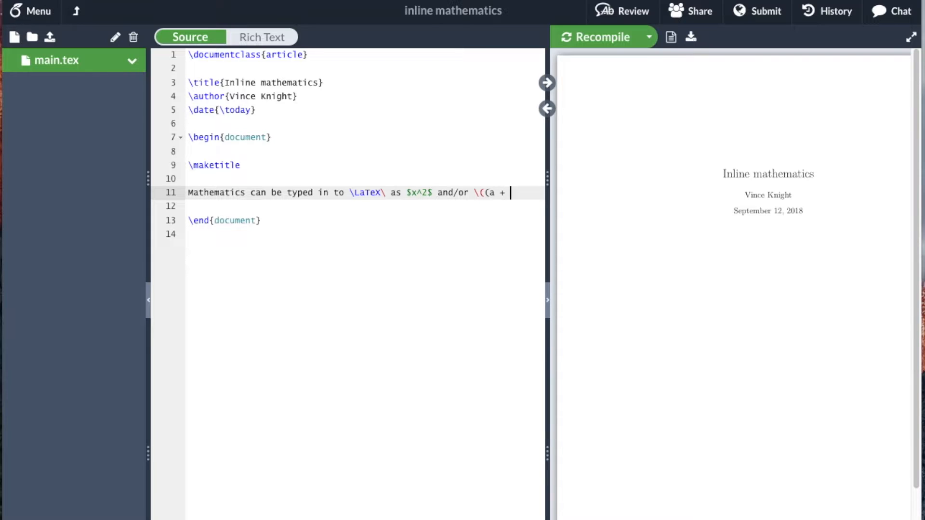
pyautogui.write('b) ^')
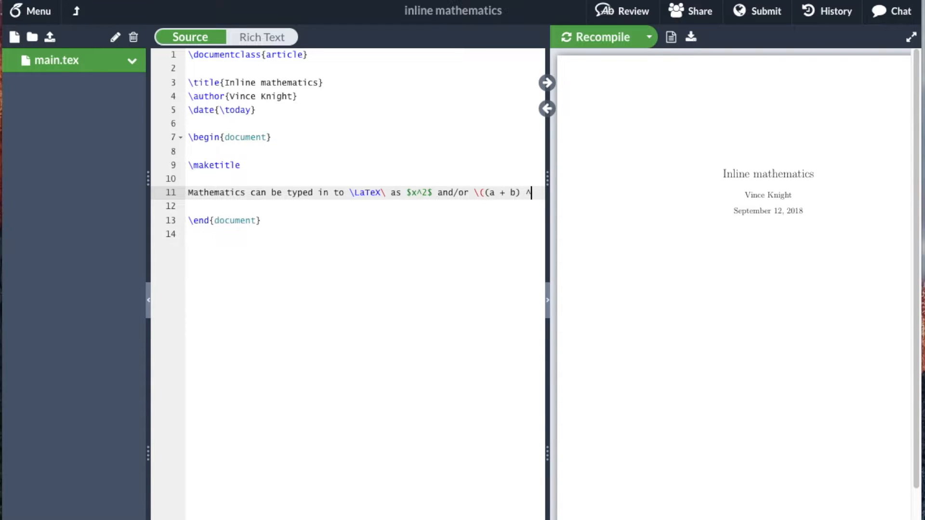
pyautogui.write('2 = a')
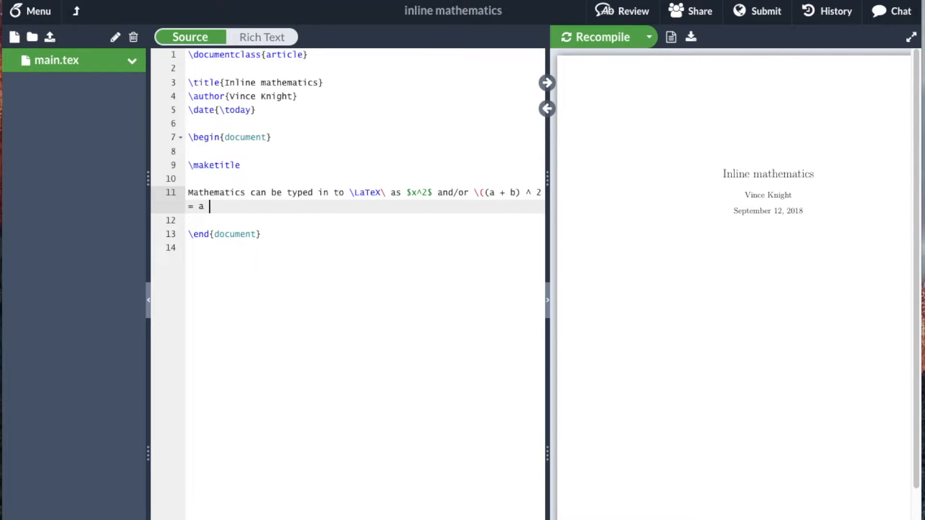
pyautogui.write('^ 2 +')
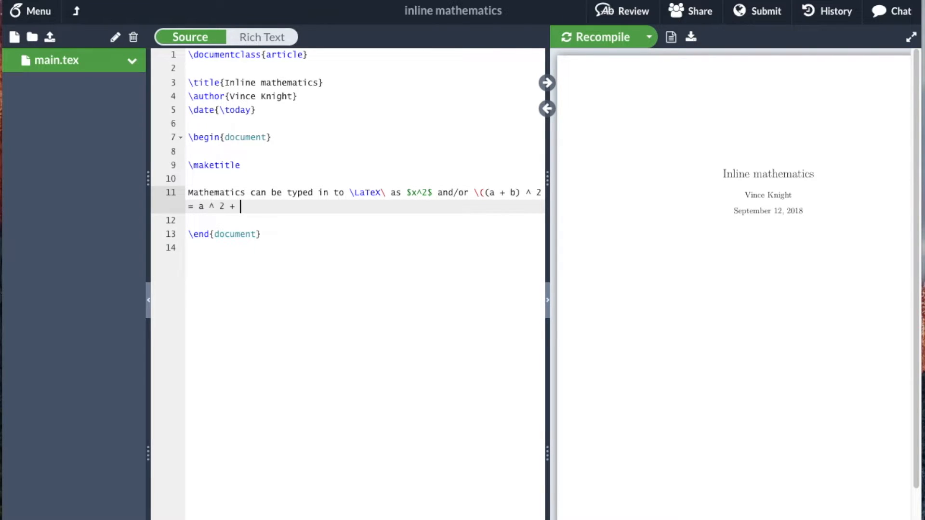
pyautogui.write('2ab + b')
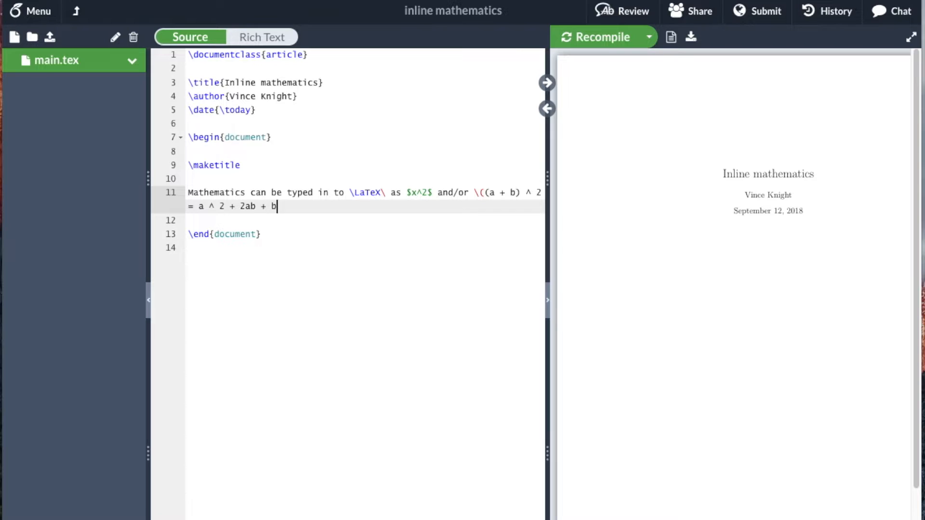
pyautogui.write('^ 2`)')
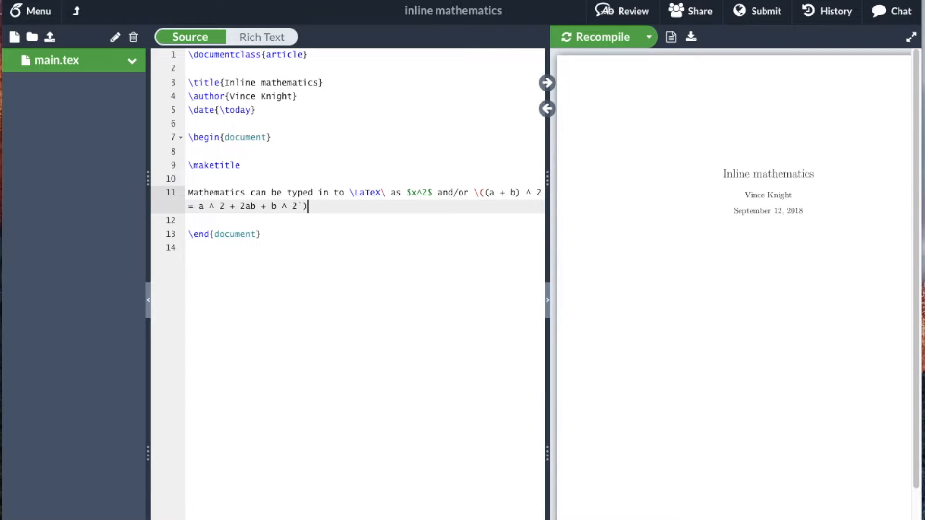
pyautogui.write('.')
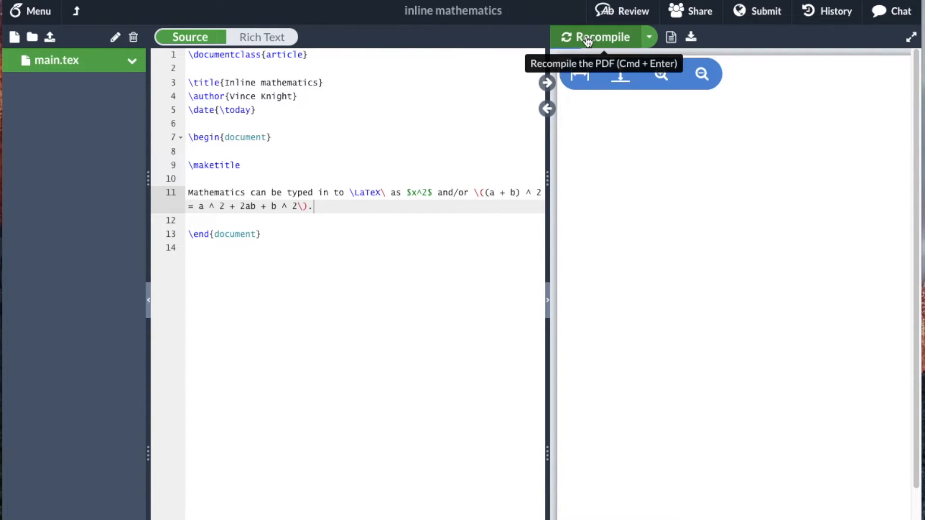
# Recompile so the PDF preview shows x² and (a+b)² = a² + 2ab + b² typeset
pyautogui.click(602, 37)
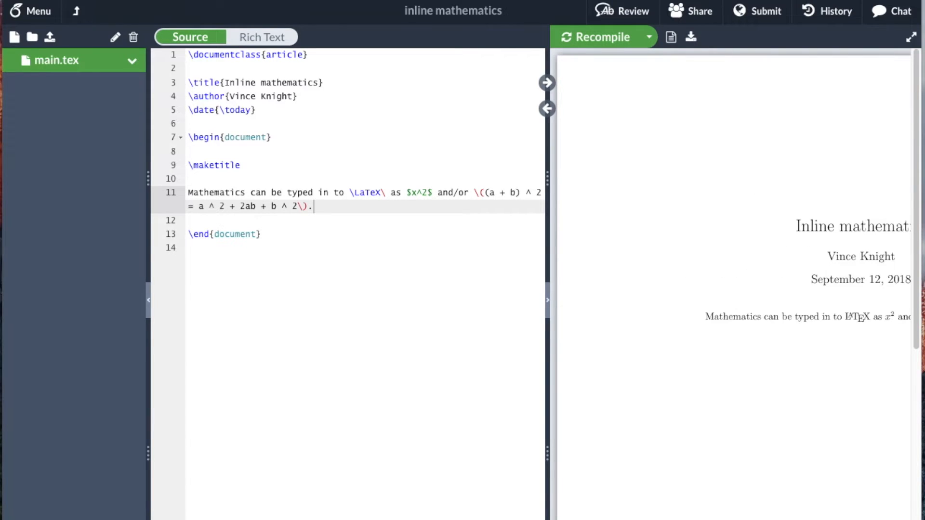
pyautogui.click(600, 34)
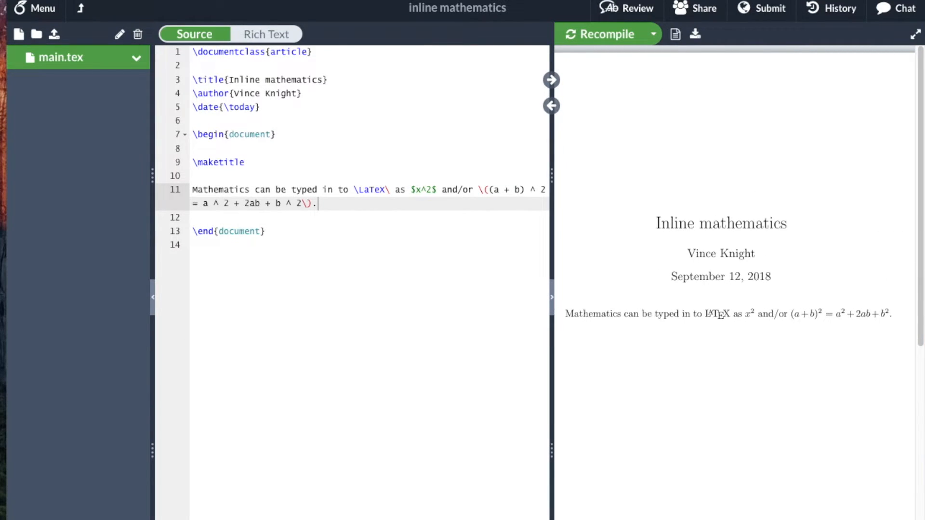
pyautogui.moveTo(579, 222)
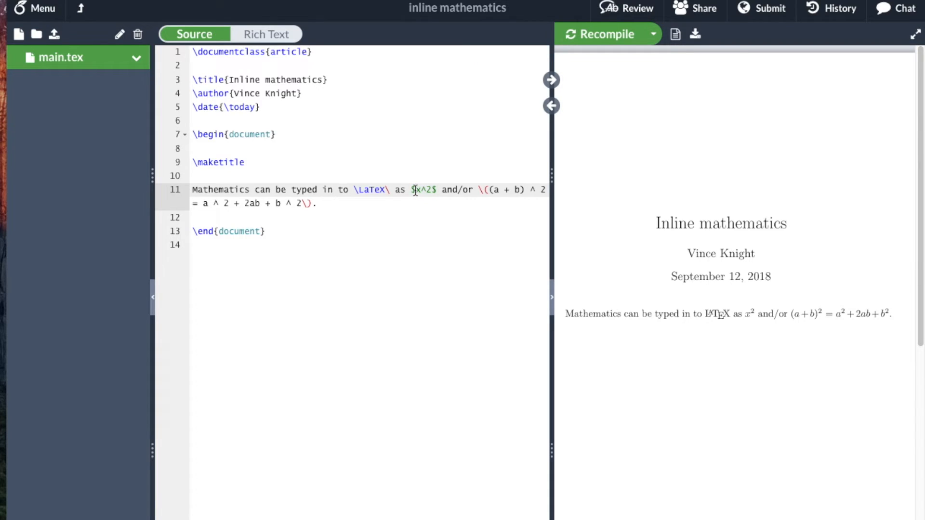
pyautogui.moveTo(711, 316)
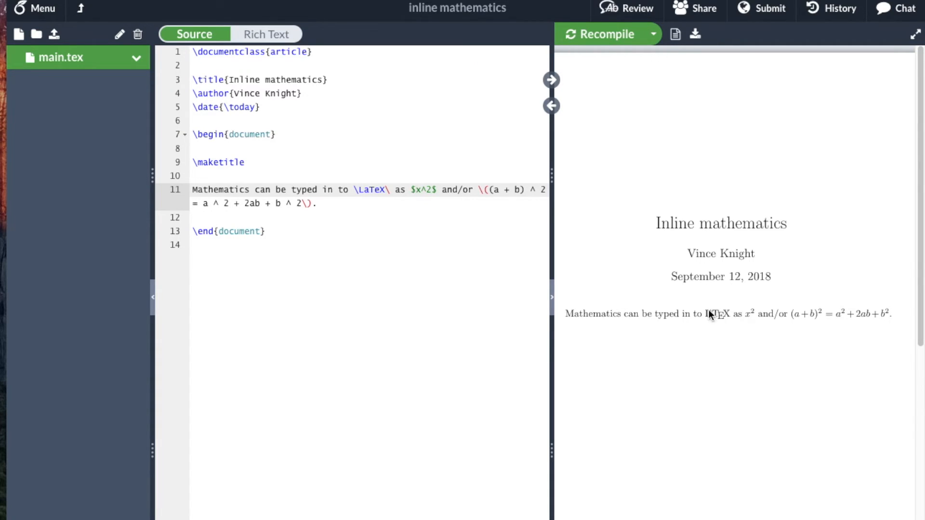
pyautogui.moveTo(395, 193)
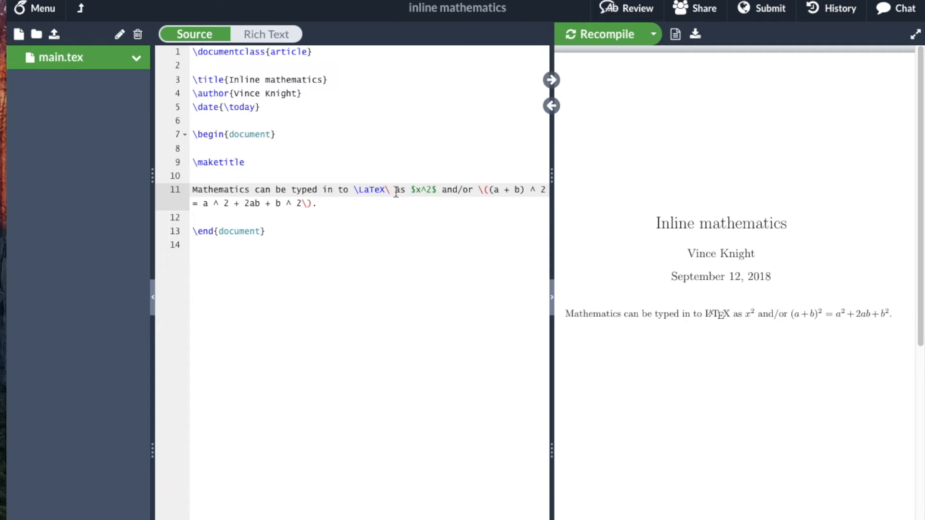
pyautogui.click(387, 190)
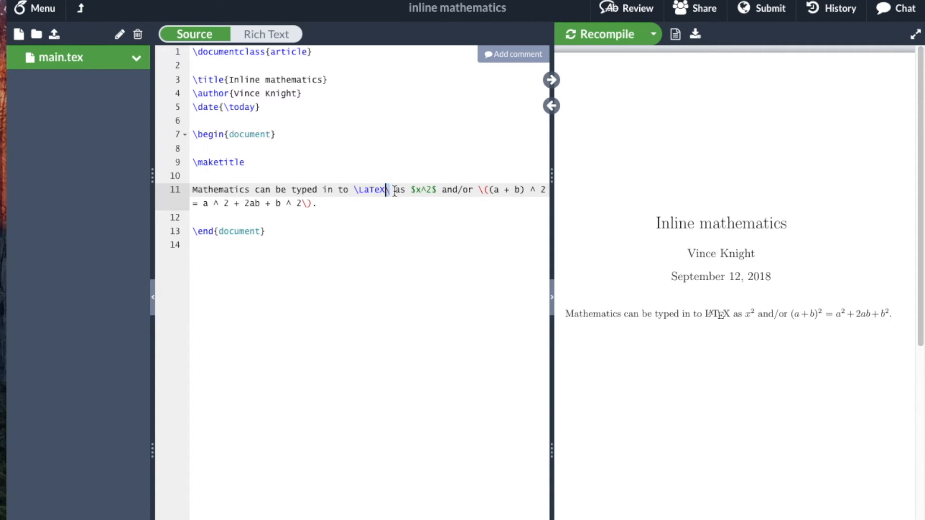
pyautogui.moveTo(759, 327)
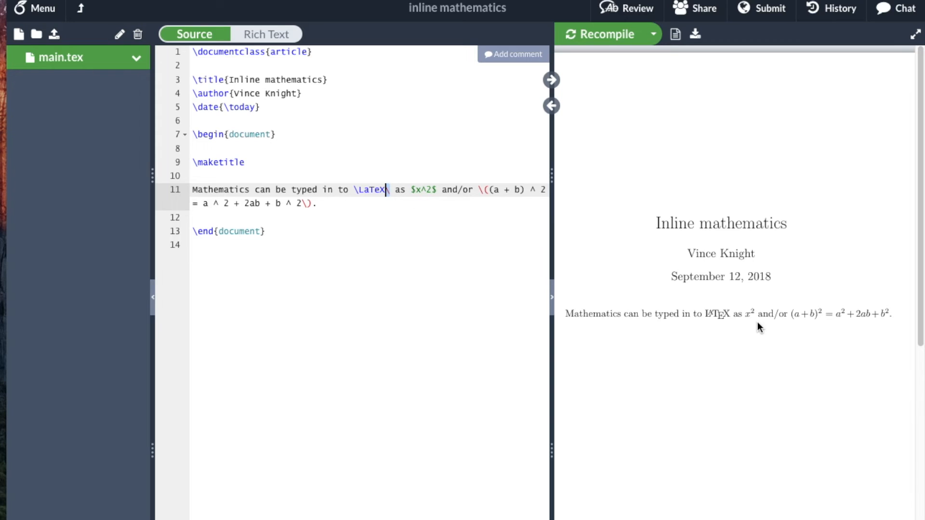
pyautogui.moveTo(802, 314)
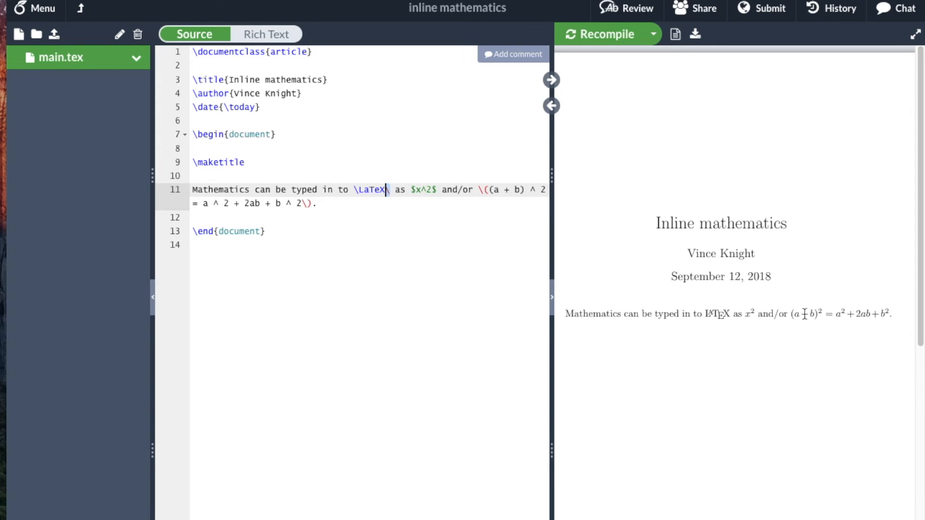
pyautogui.moveTo(836, 317)
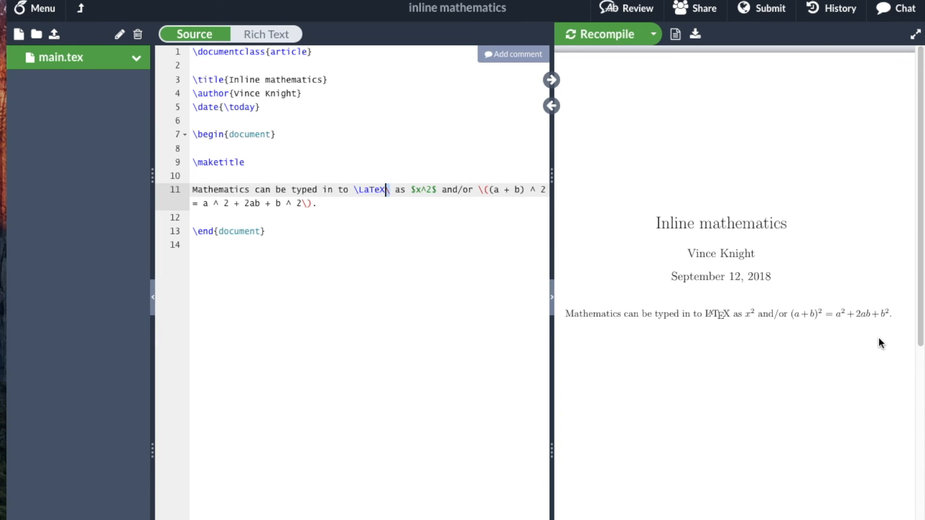
pyautogui.moveTo(370, 168)
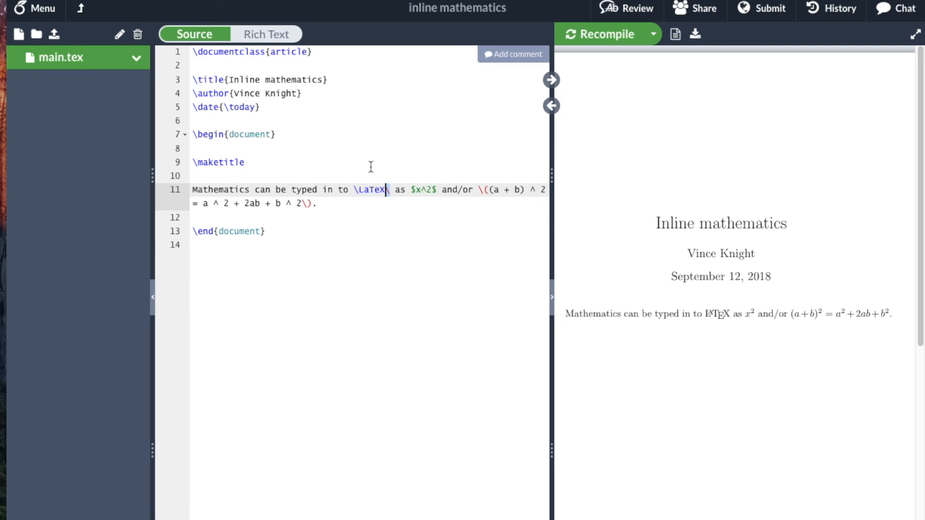
pyautogui.moveTo(466, 190)
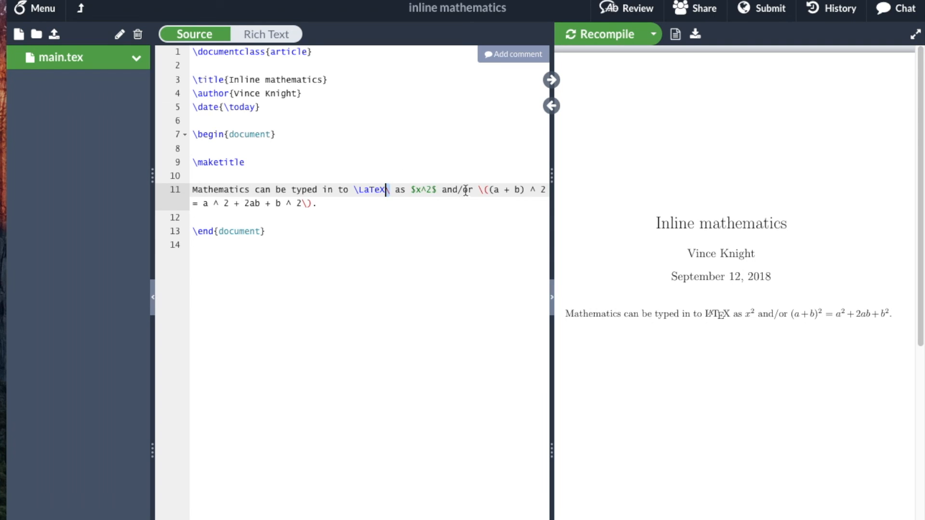